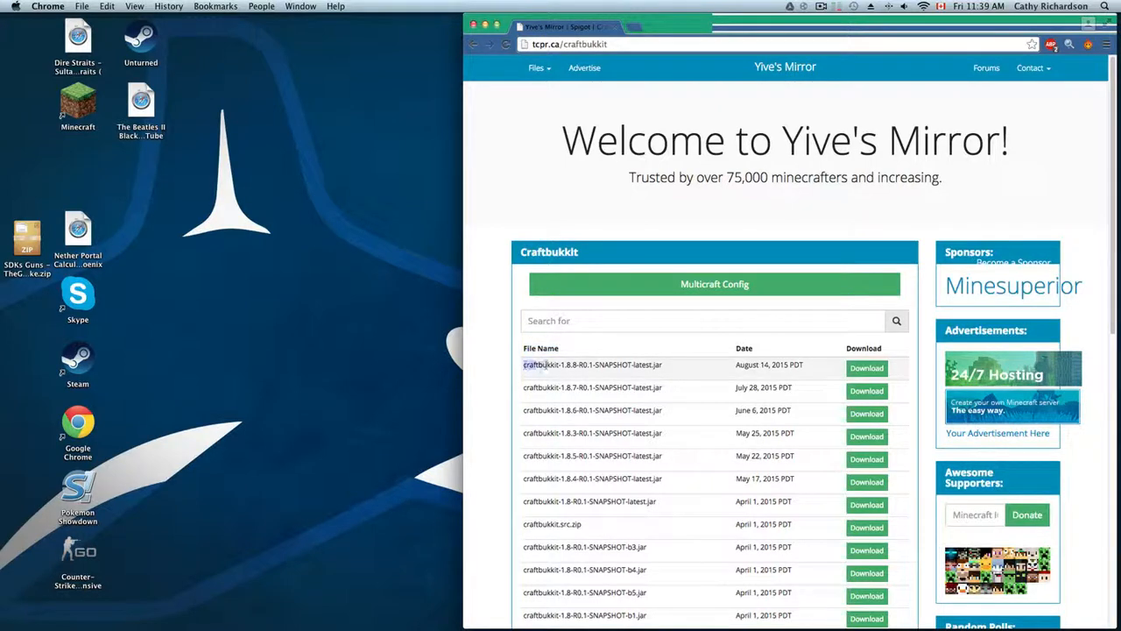
mouse_move(679, 365)
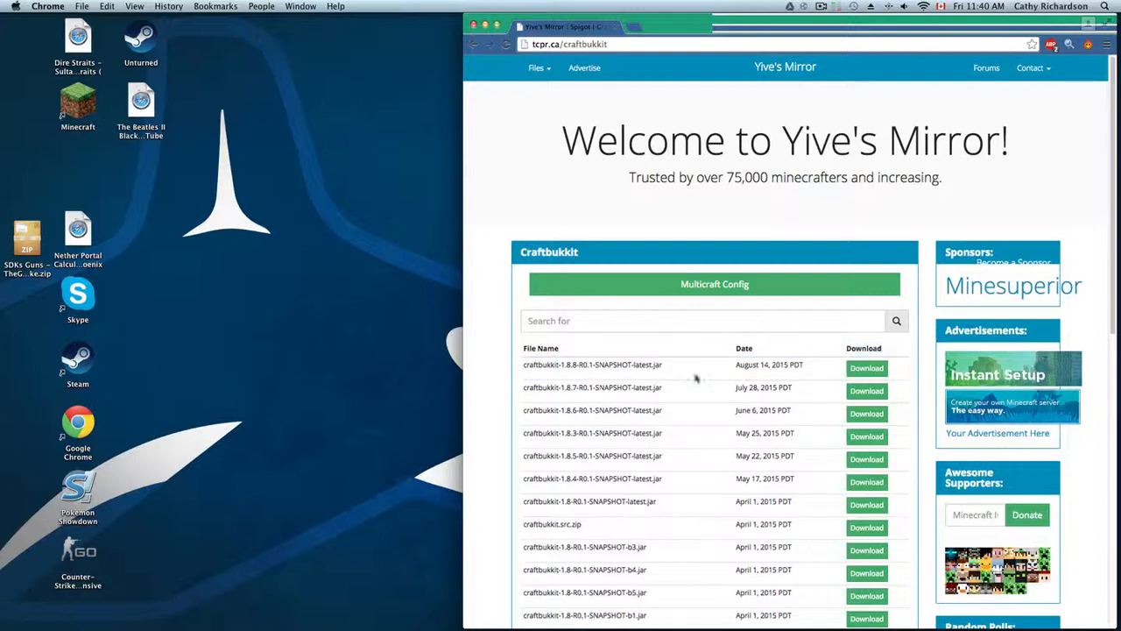
Step: Download craftbukkit-1.8.8-R0.1-SNAPSHOT-latest.jar and hide Chrome to reveal the desktop
left_click(867, 367)
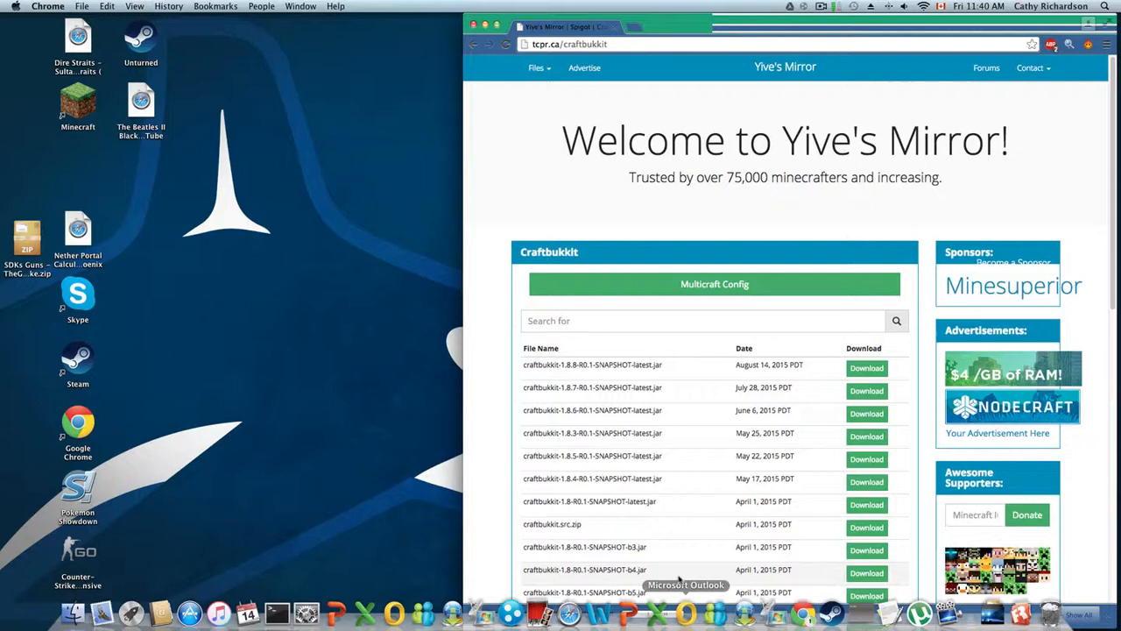
left_click(866, 367)
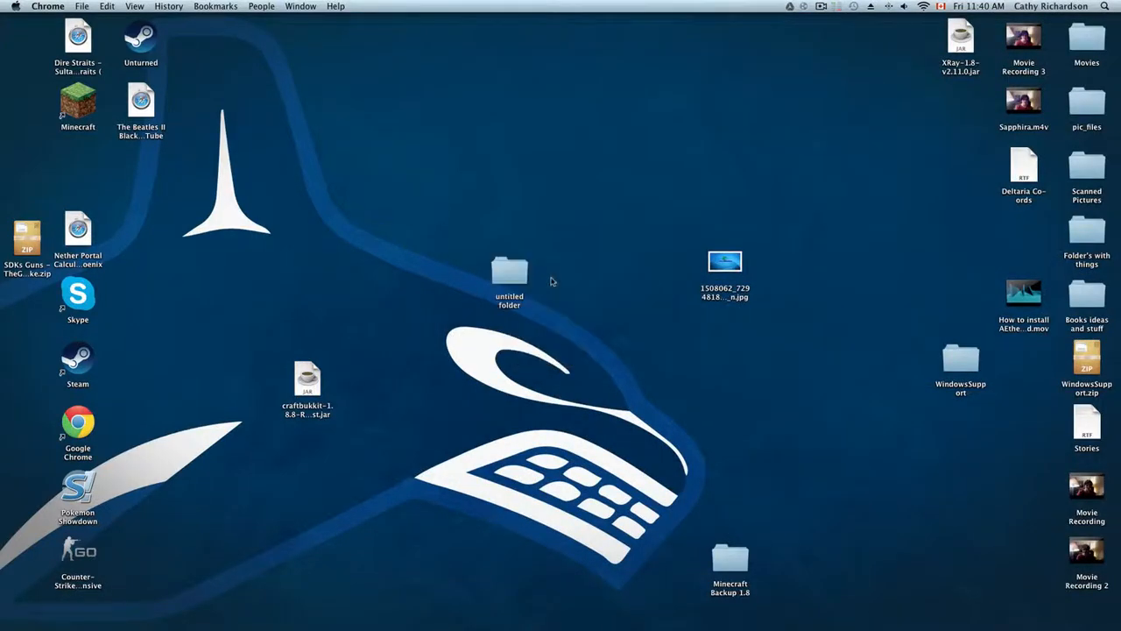
Step: Rename the untitled desktop folder to bukkitserver and open it in Finder
left_click(509, 272)
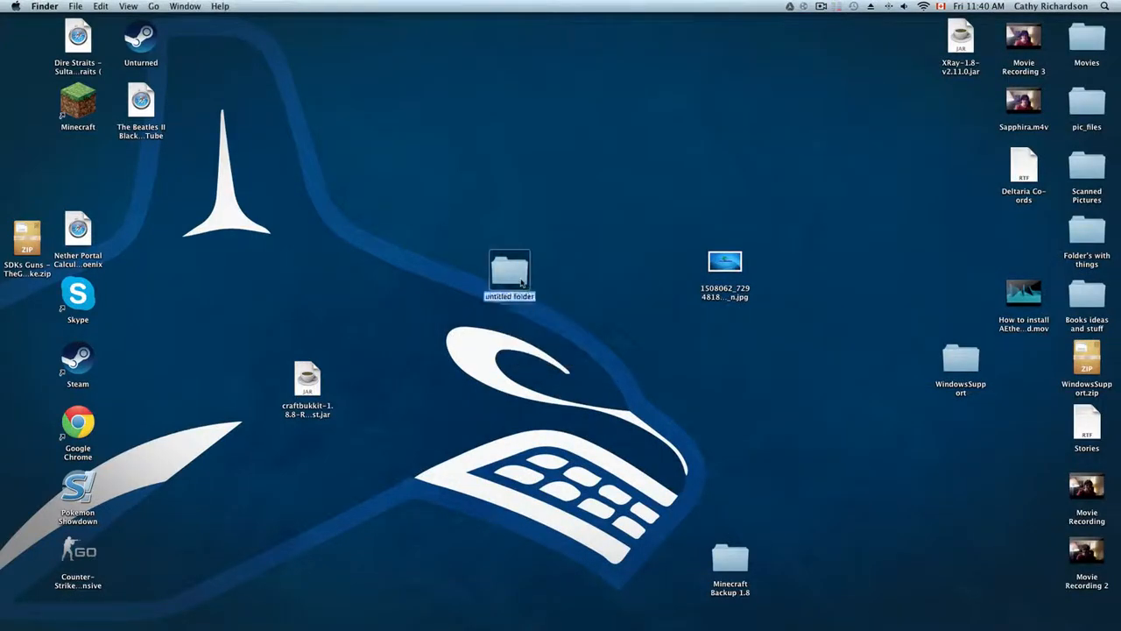
type("Bukkitserver")
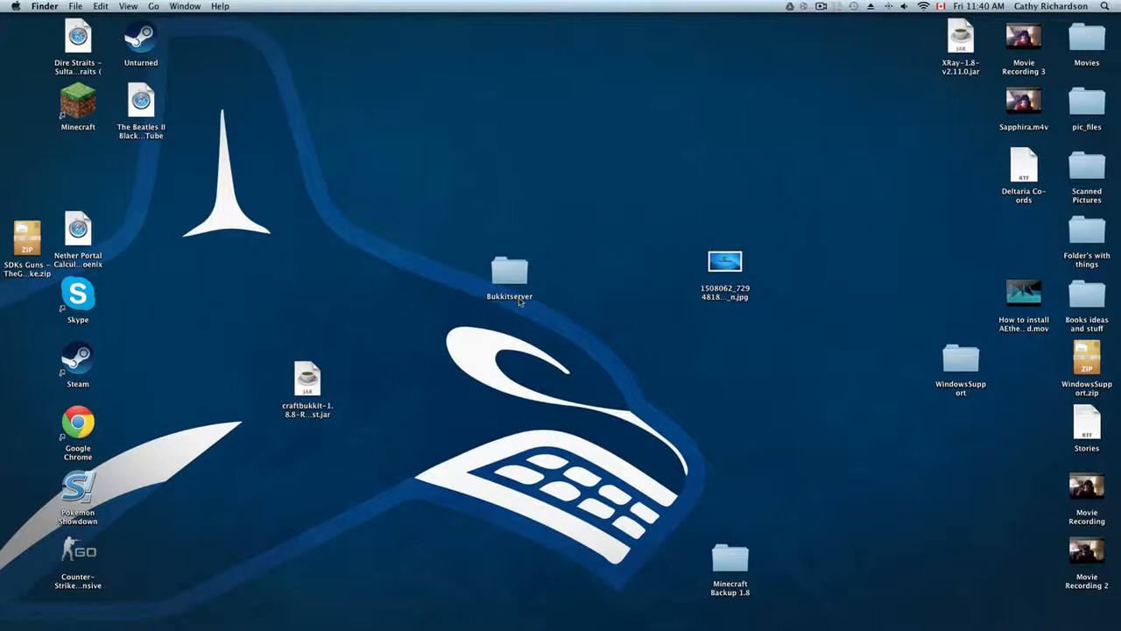
left_click(509, 272)
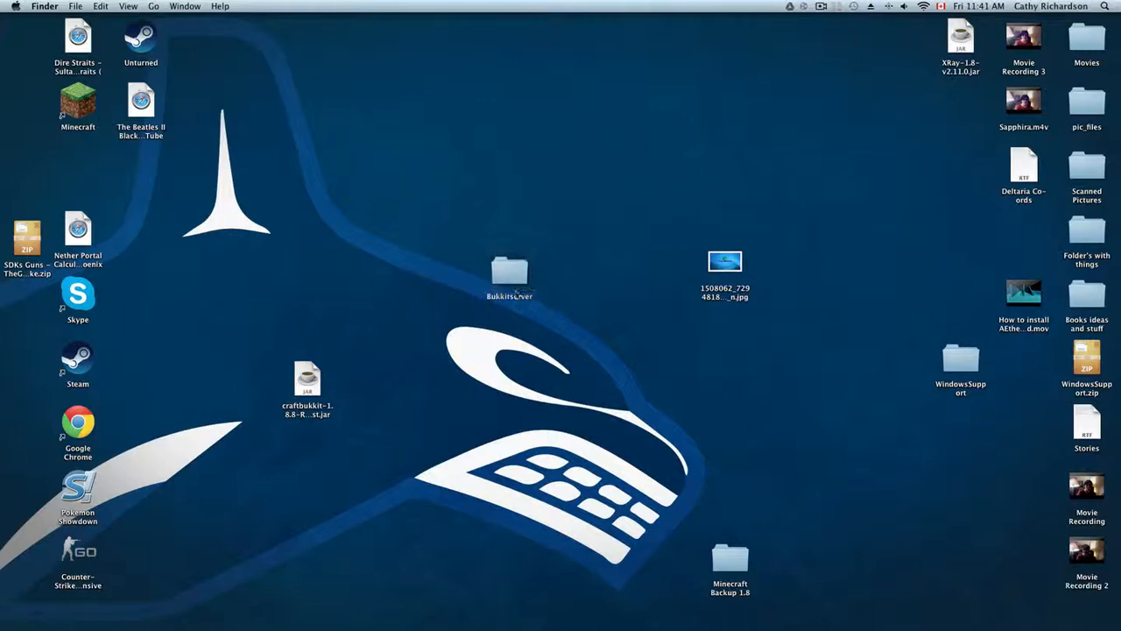
left_click(510, 272)
type("b")
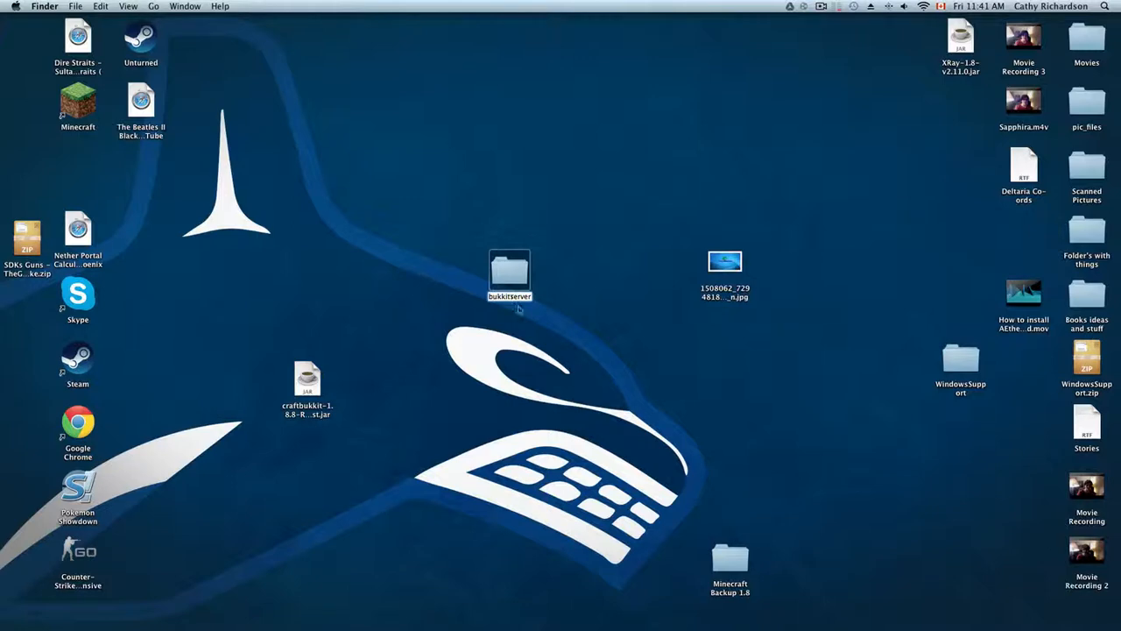
left_click(510, 274)
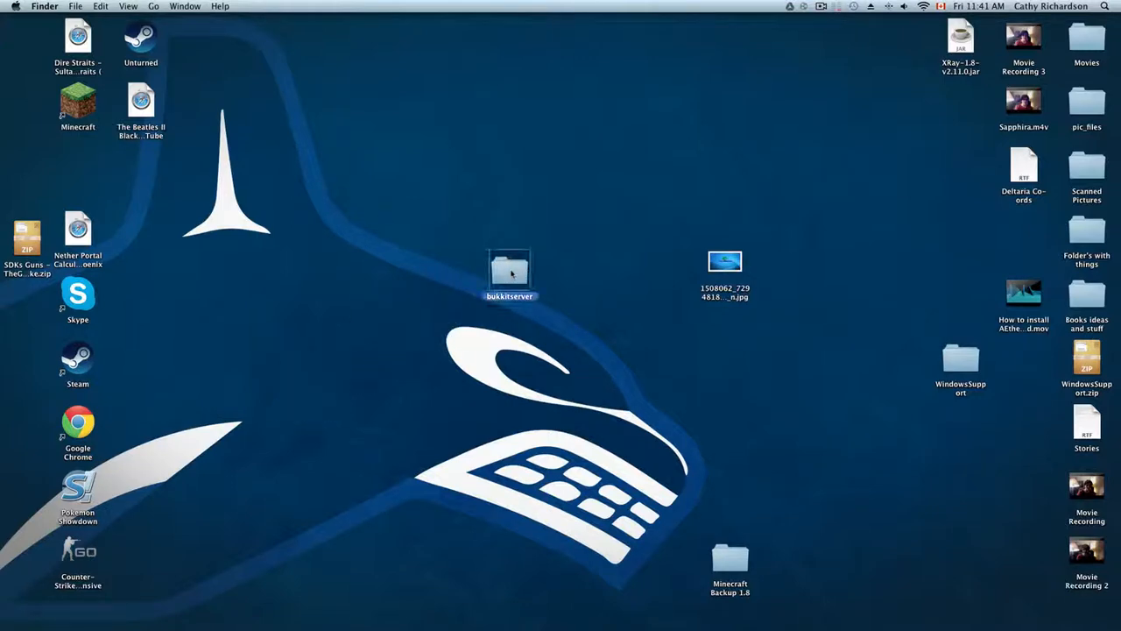
double_click(510, 270)
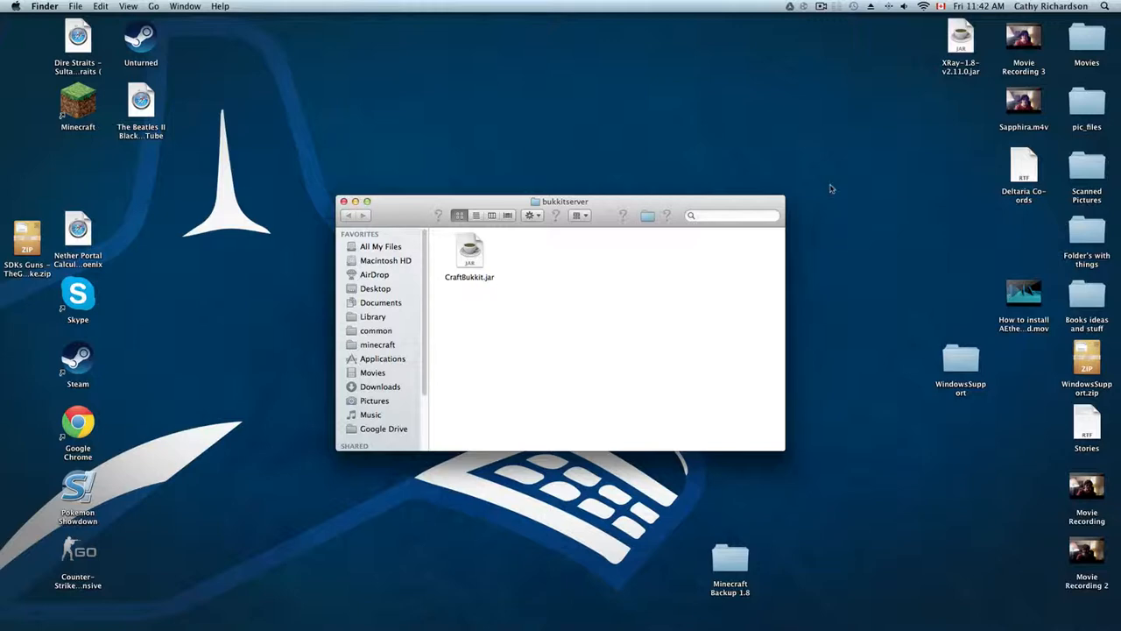
Step: Launch TextEdit via Spotlight with a new blank document placed beside the folder window
left_click(1105, 7)
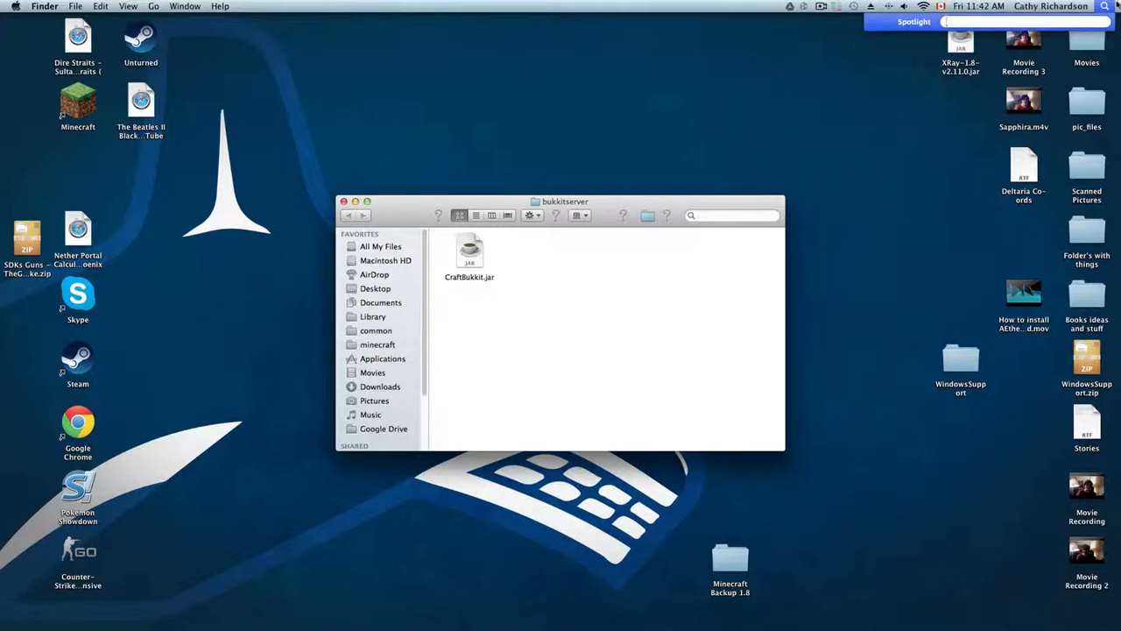
type("text")
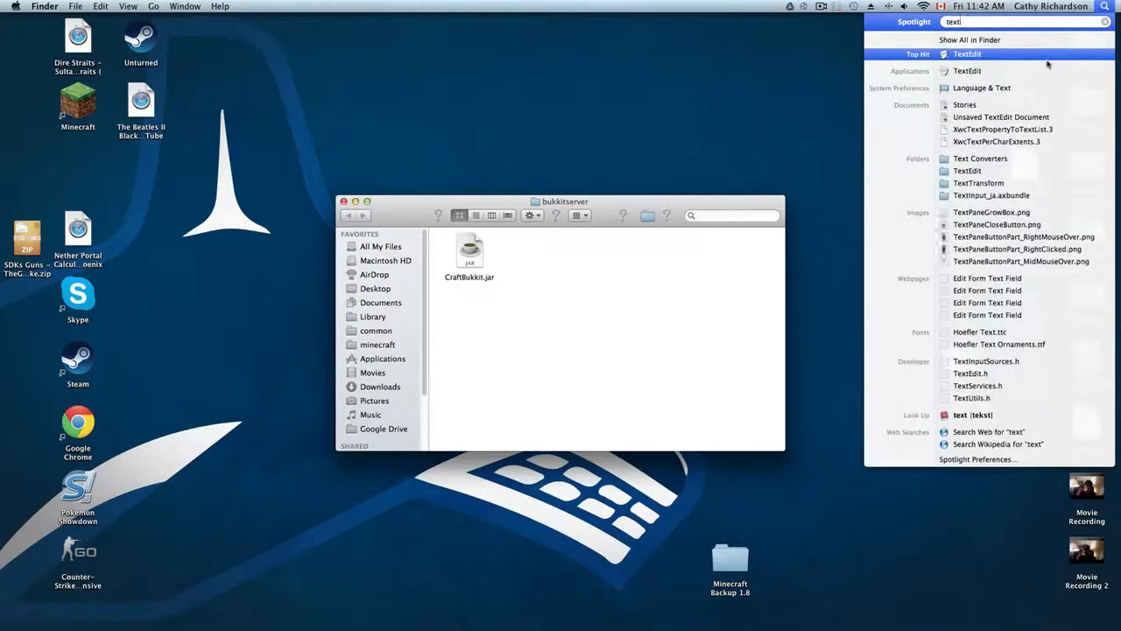
left_click(967, 53)
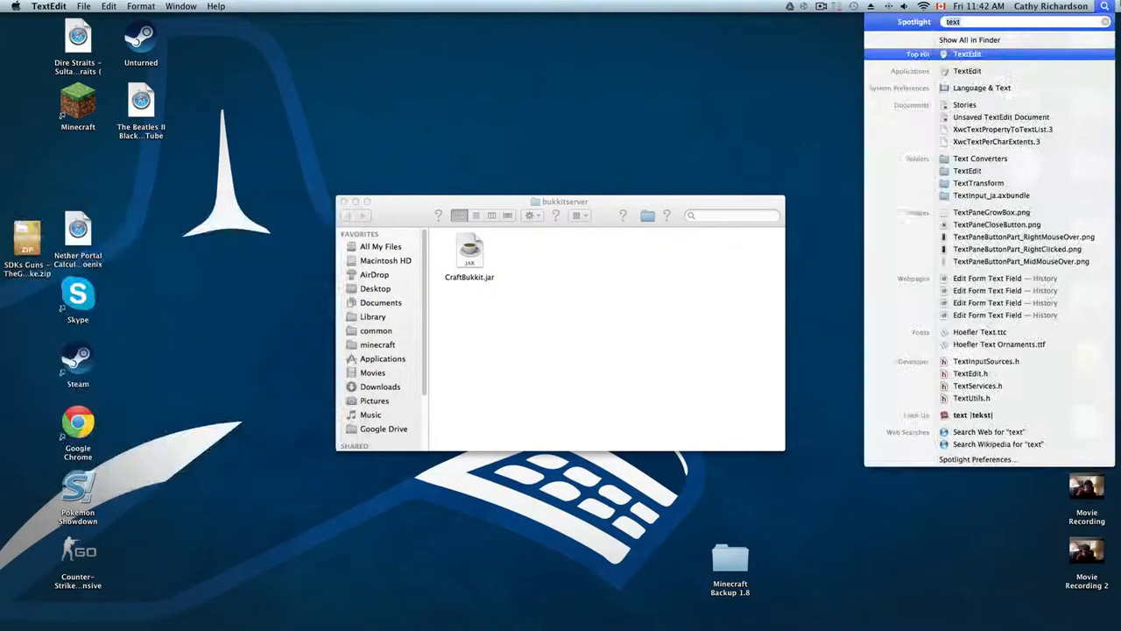
left_click(968, 54)
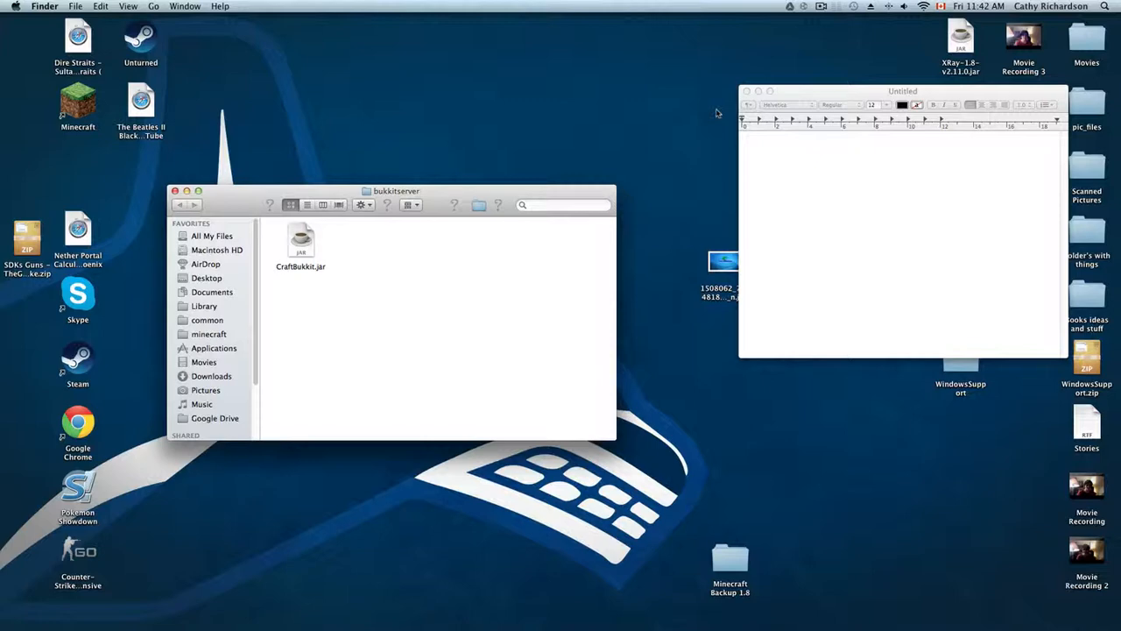
left_click_drag(903, 91, 778, 125)
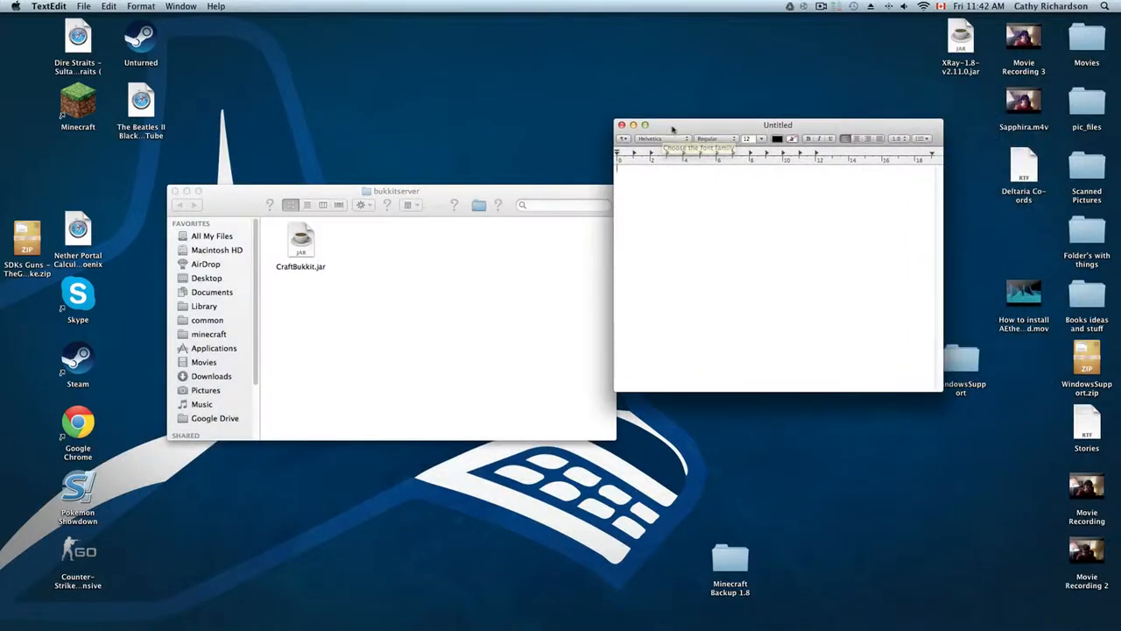
left_click_drag(778, 124, 799, 130)
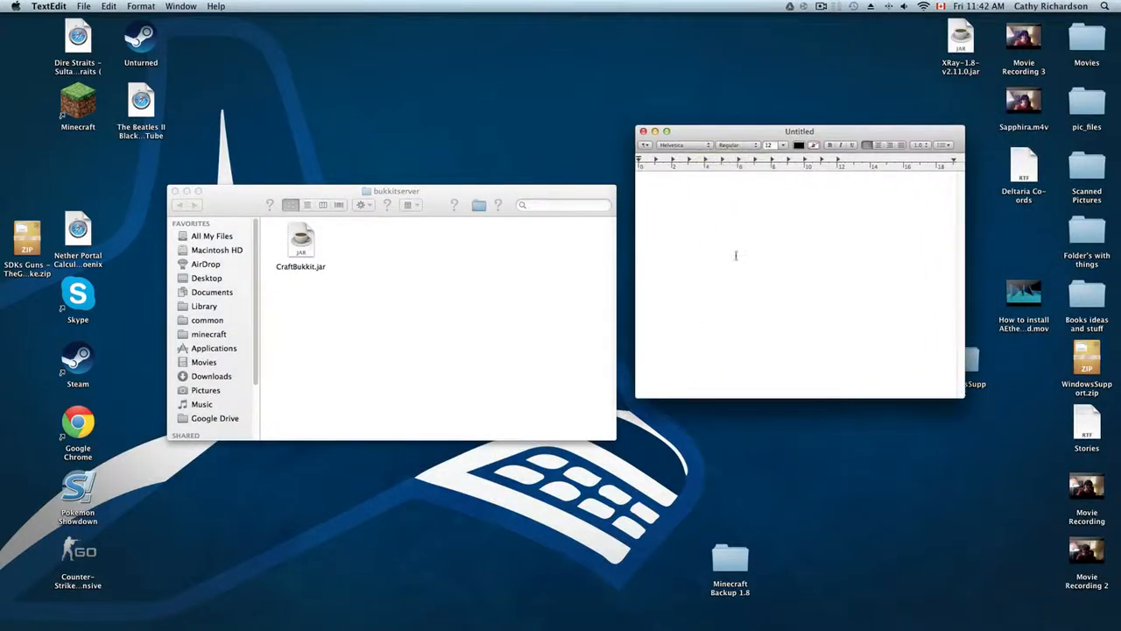
Step: Write 'cd ~/Desktop/BukkitServer/' and the java -Xms1024M -Xmx1024M -jar CraftBukkit.jar launch line
type("cd ~/Desktop/BukkitServer/")
type("java -Xms1024M -Xmx1024M -jar CraftBukkit.jar")
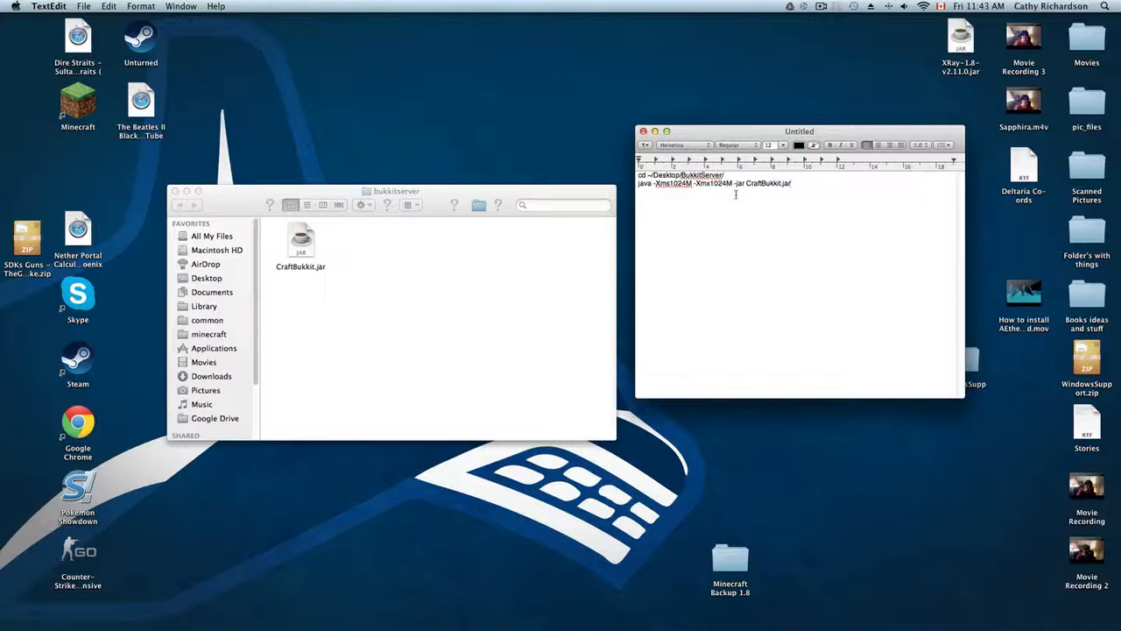
Step: Save the document as plain-text file Start.Command to the Desktop
left_click(83, 6)
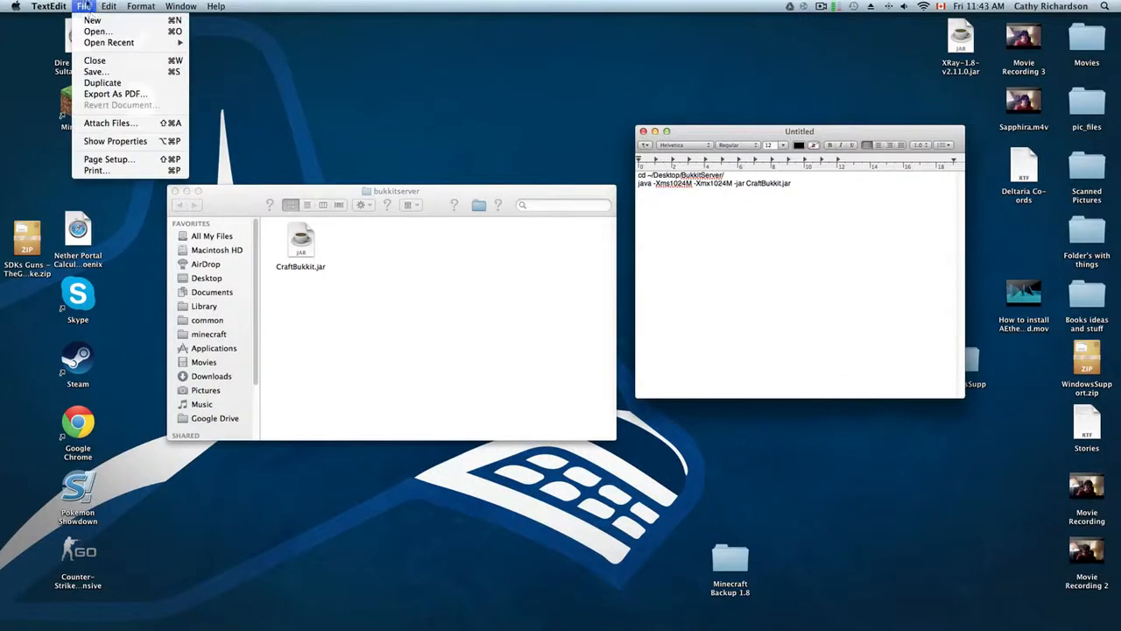
mouse_move(95, 71)
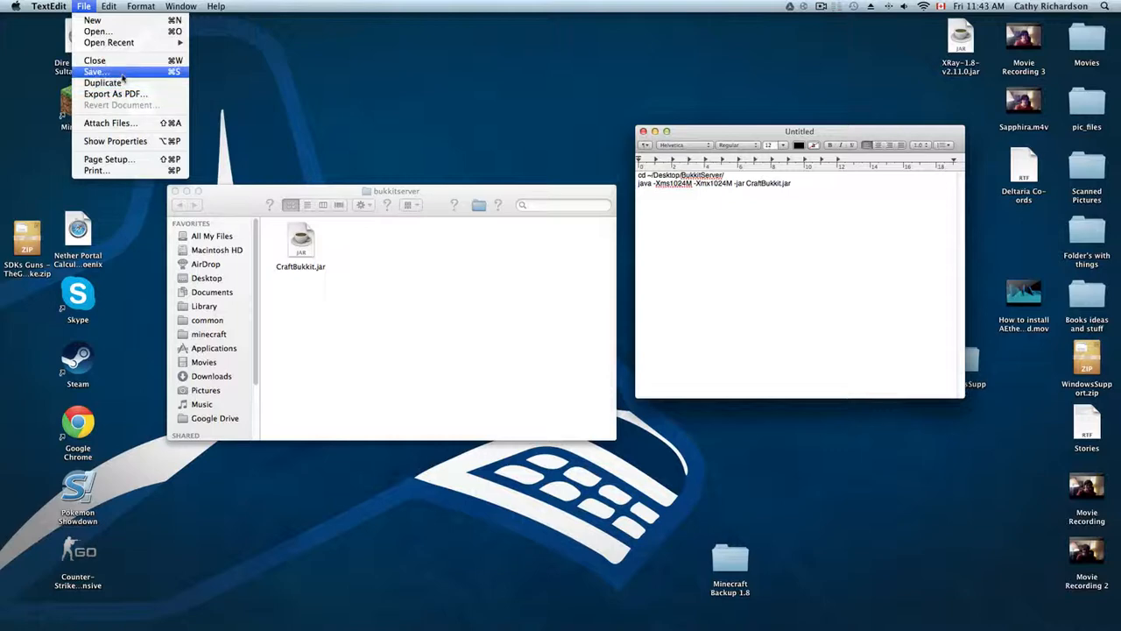
left_click(94, 71)
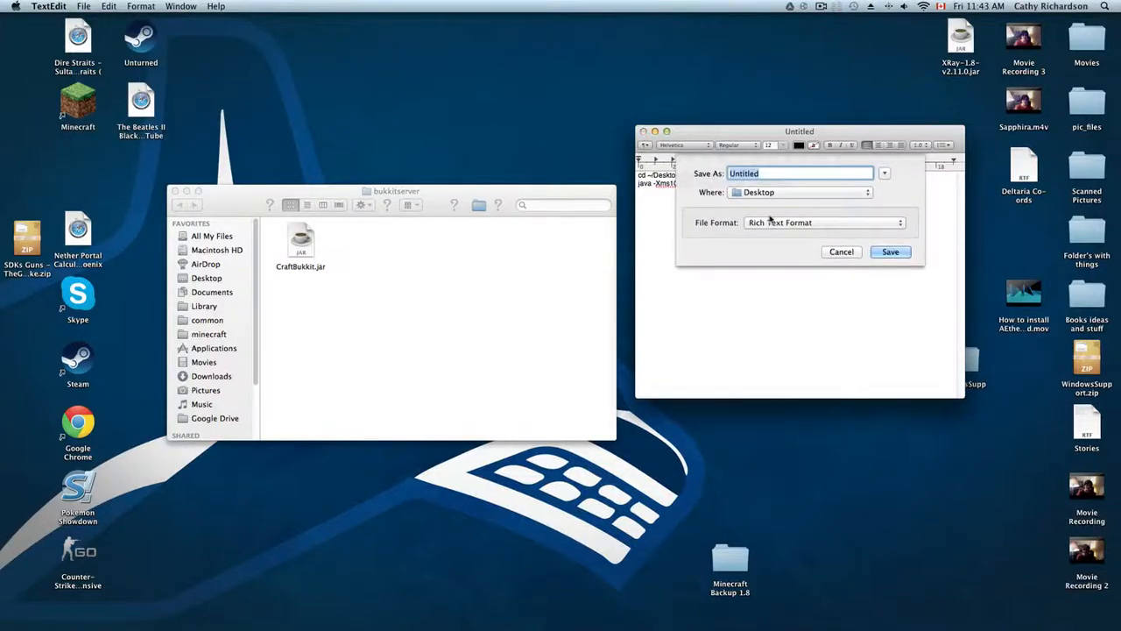
left_click(823, 222)
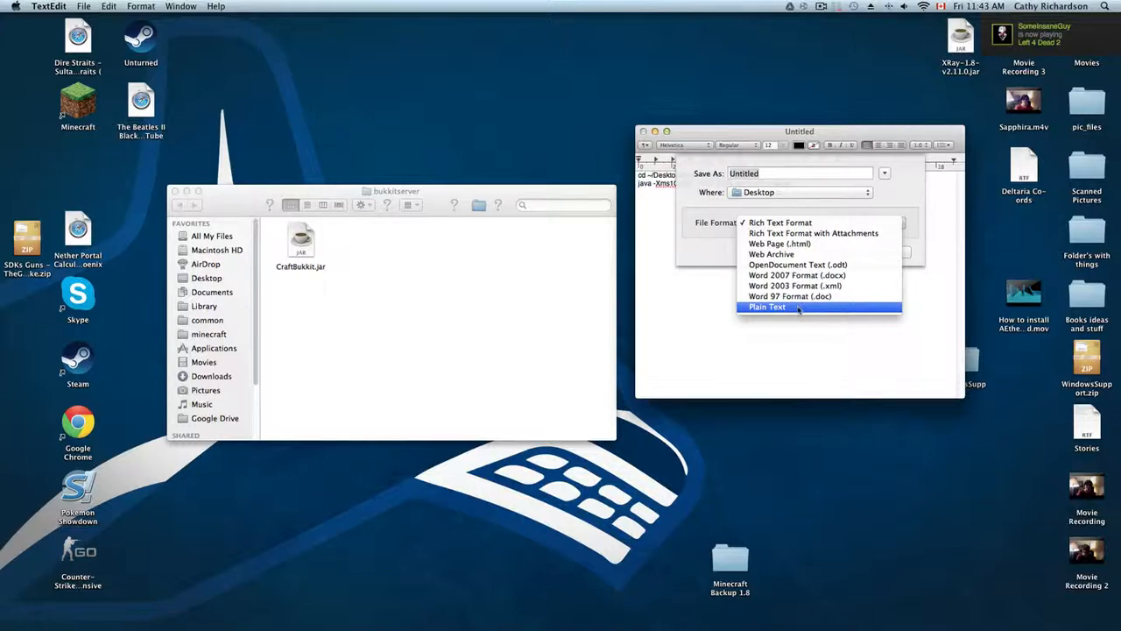
left_click(768, 307)
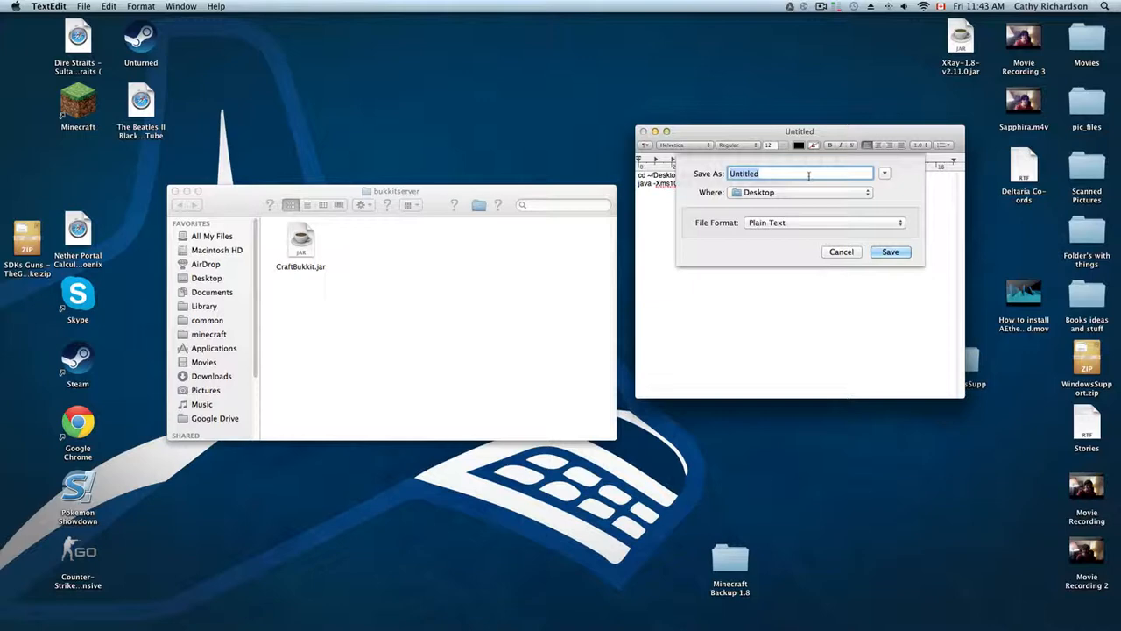
type("Start")
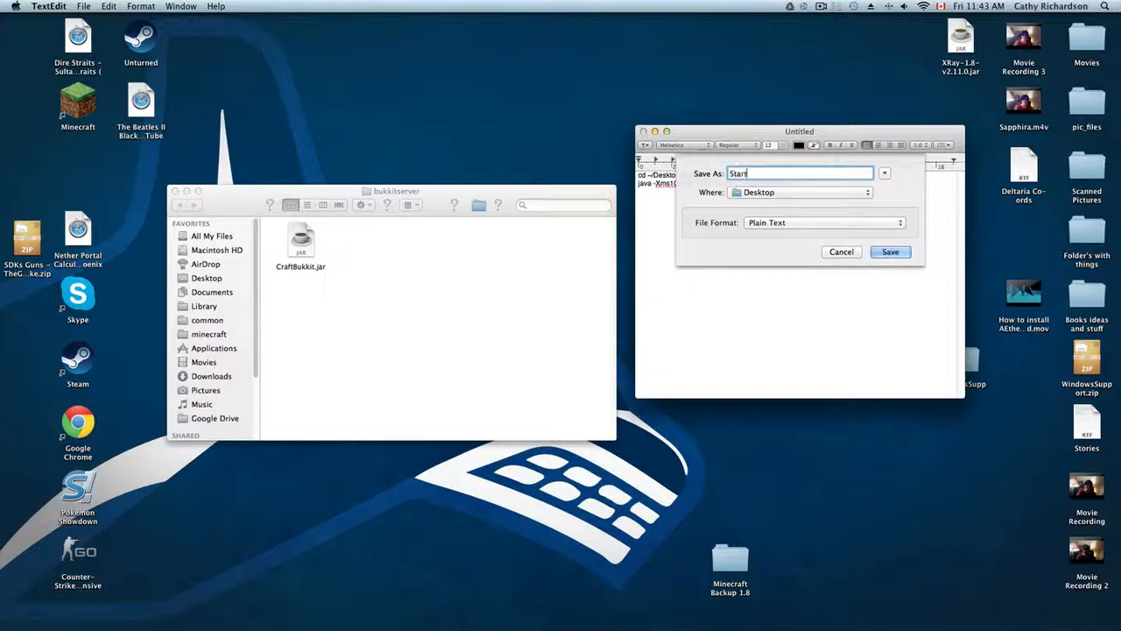
type(".Command")
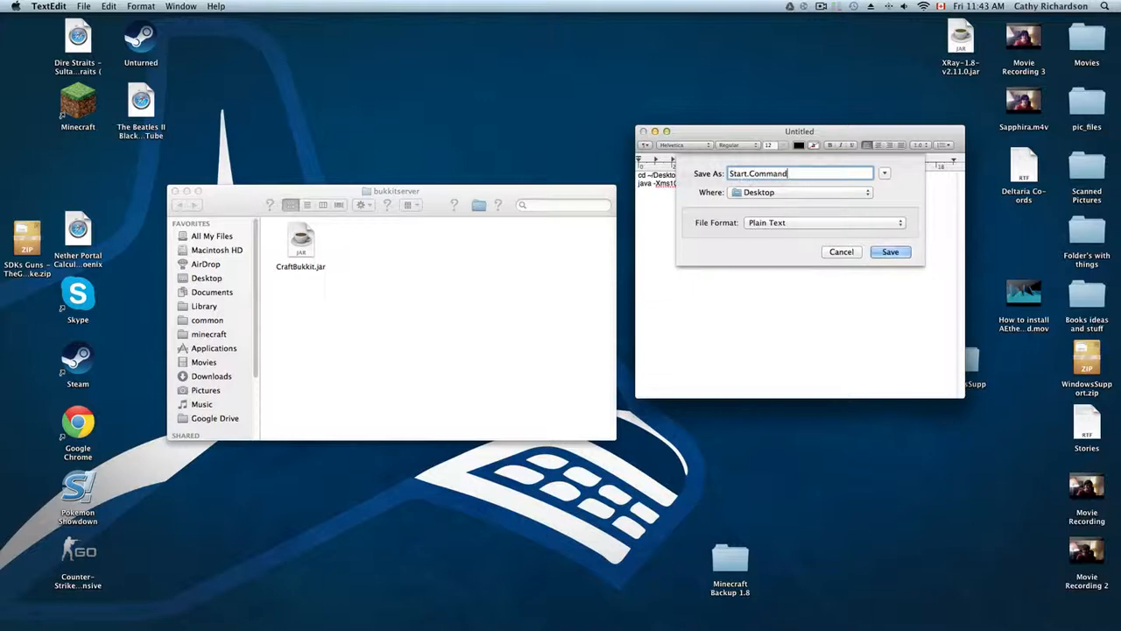
left_click(889, 251)
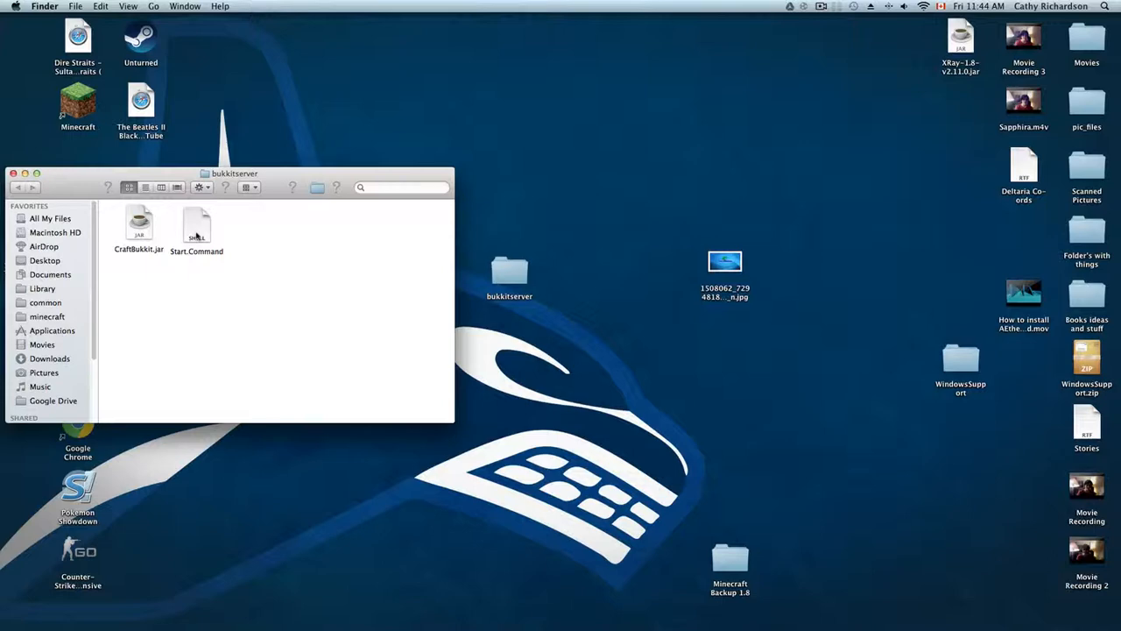
Step: Run Start.Command, allow opening it, and decline restoring old Terminal windows
double_click(196, 223)
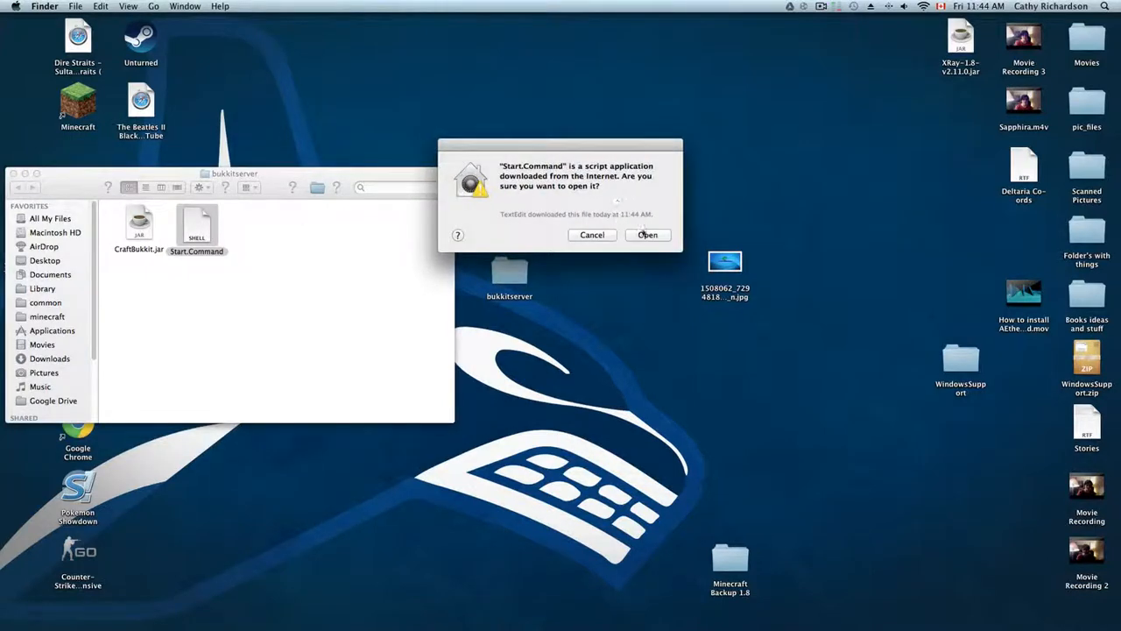
left_click(647, 235)
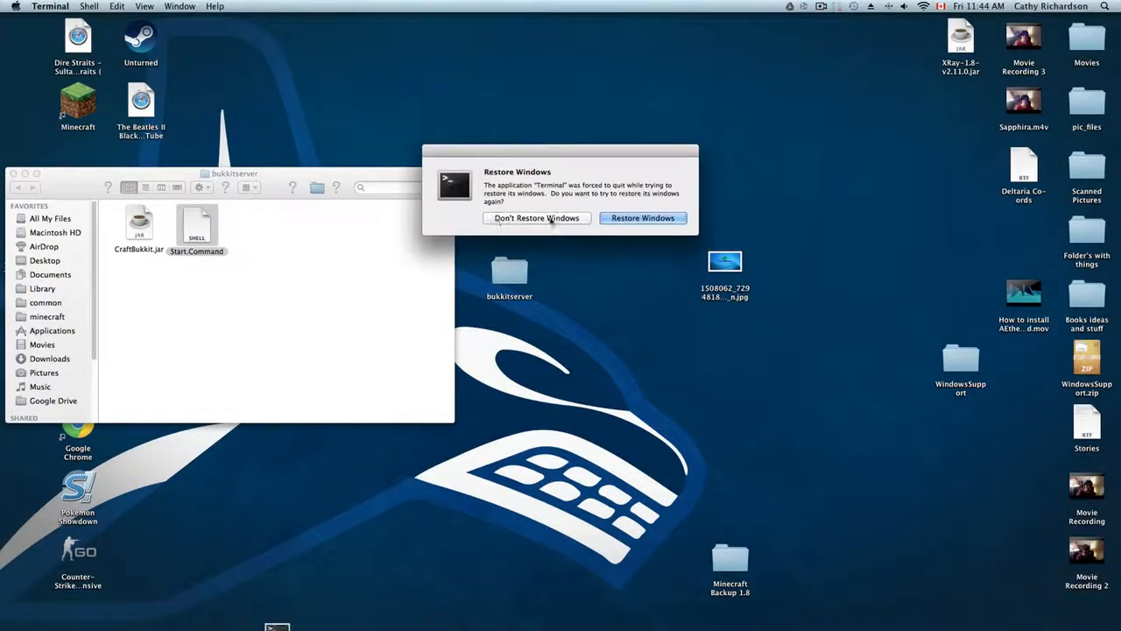
left_click(536, 217)
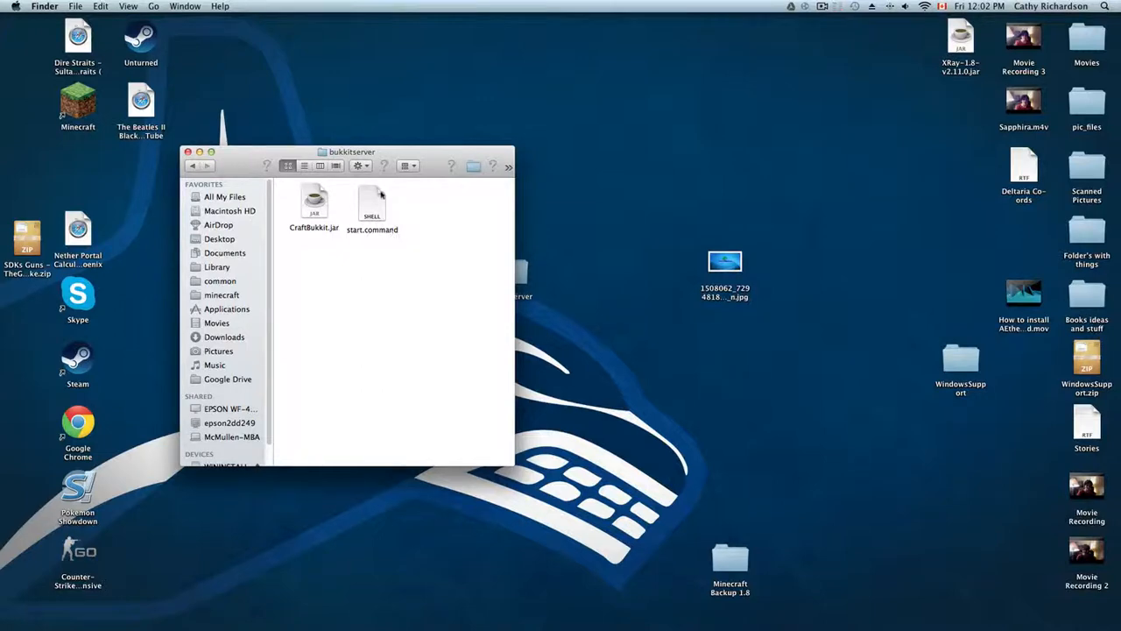
Step: Make start.command executable with chmod a+x in a new Terminal session
left_click_drag(352, 151, 278, 173)
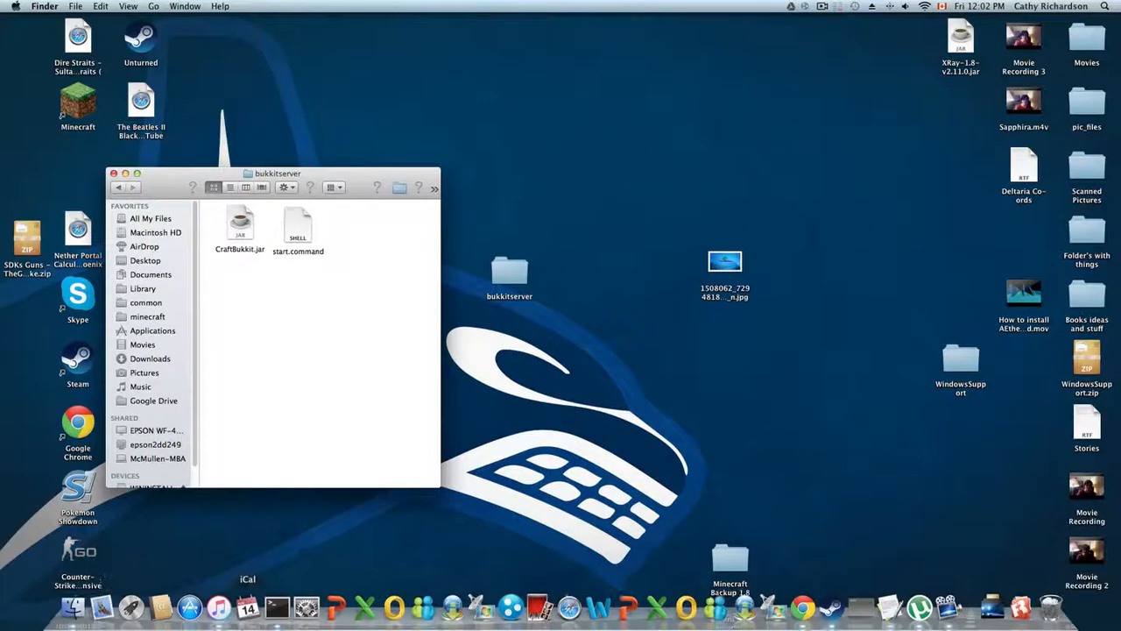
double_click(298, 223)
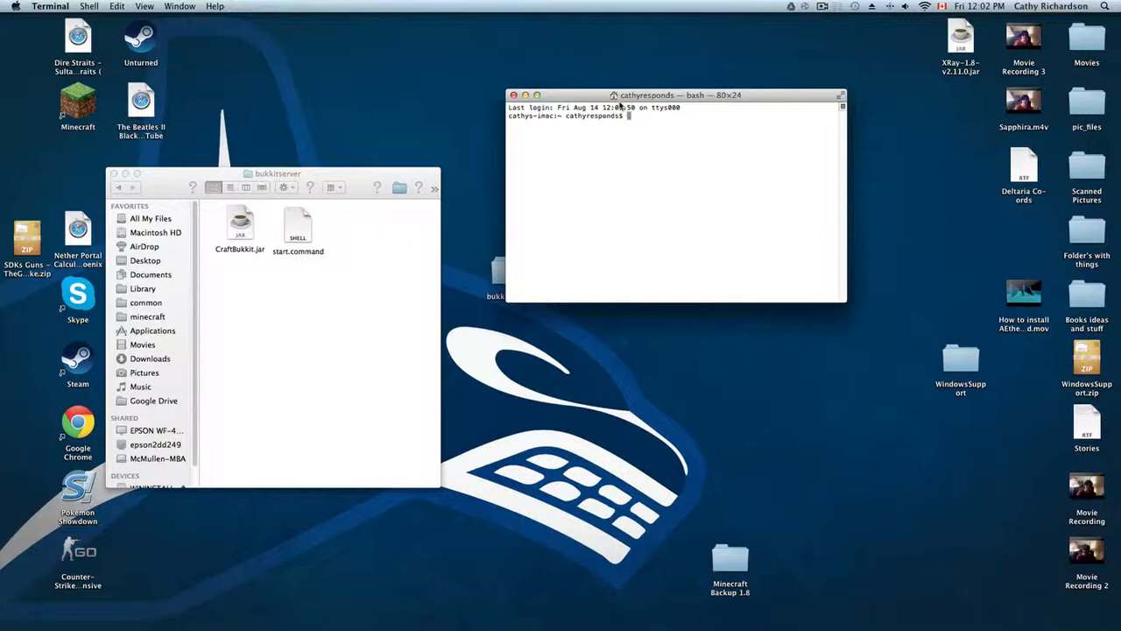
left_click_drag(675, 95, 615, 182)
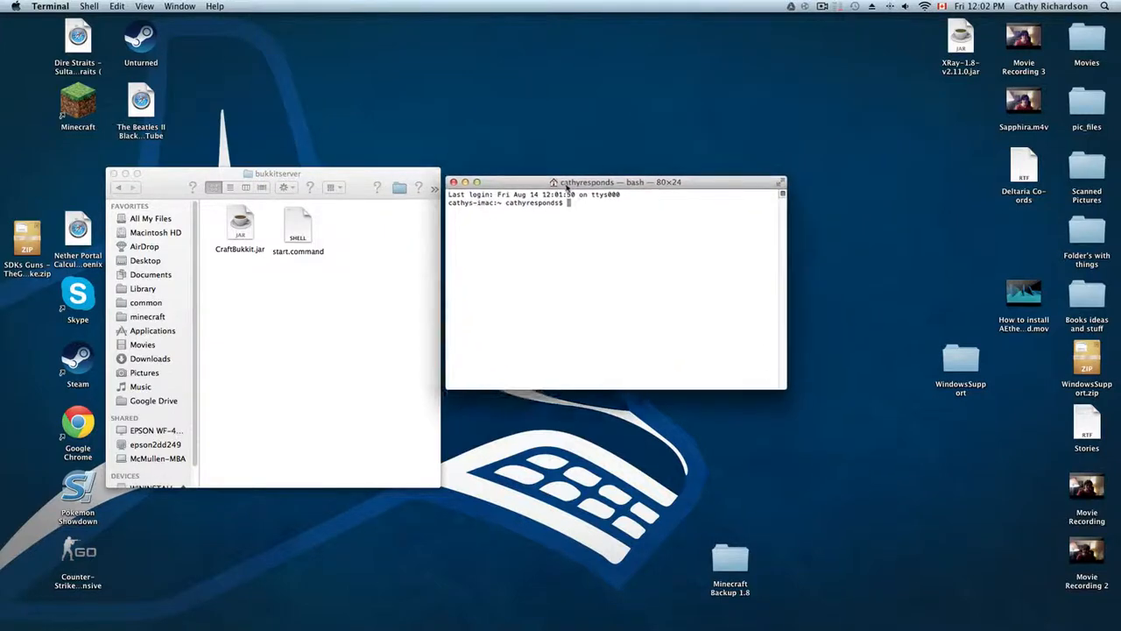
type("chmod a+x")
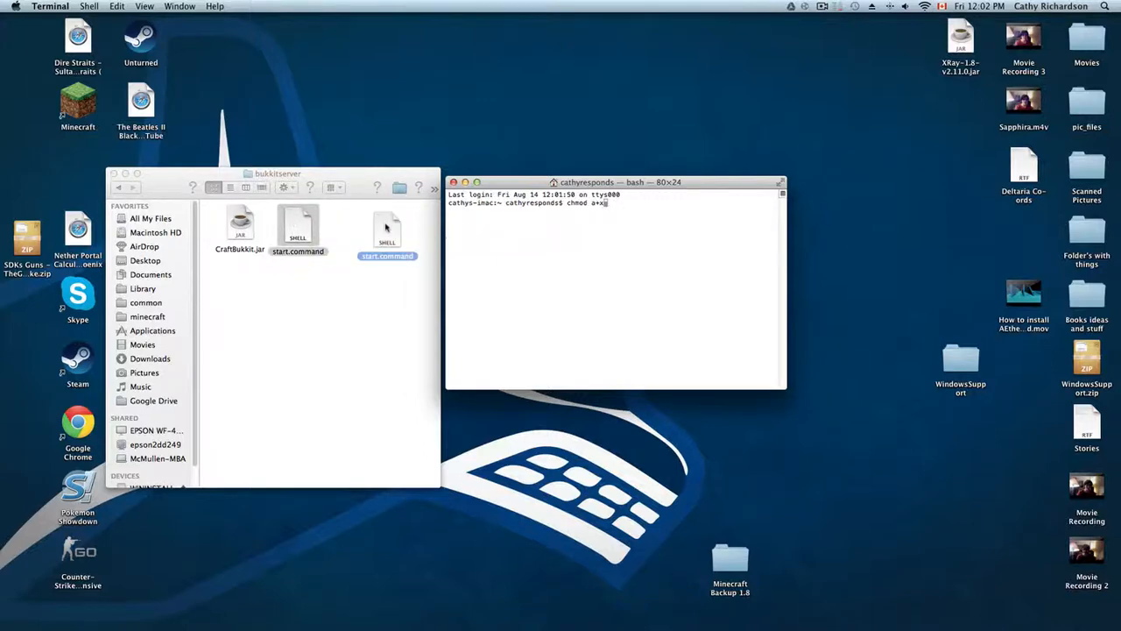
key("Return")
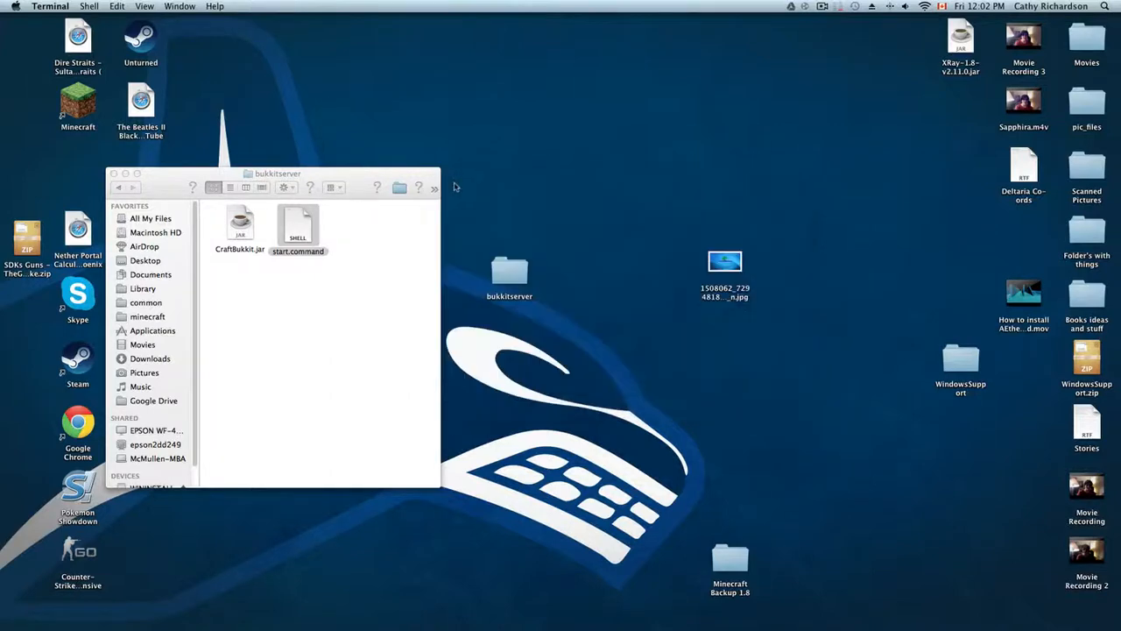
Step: Launch start.command from the bukkitserver folder so it loads libraries and creates logs
left_click(298, 173)
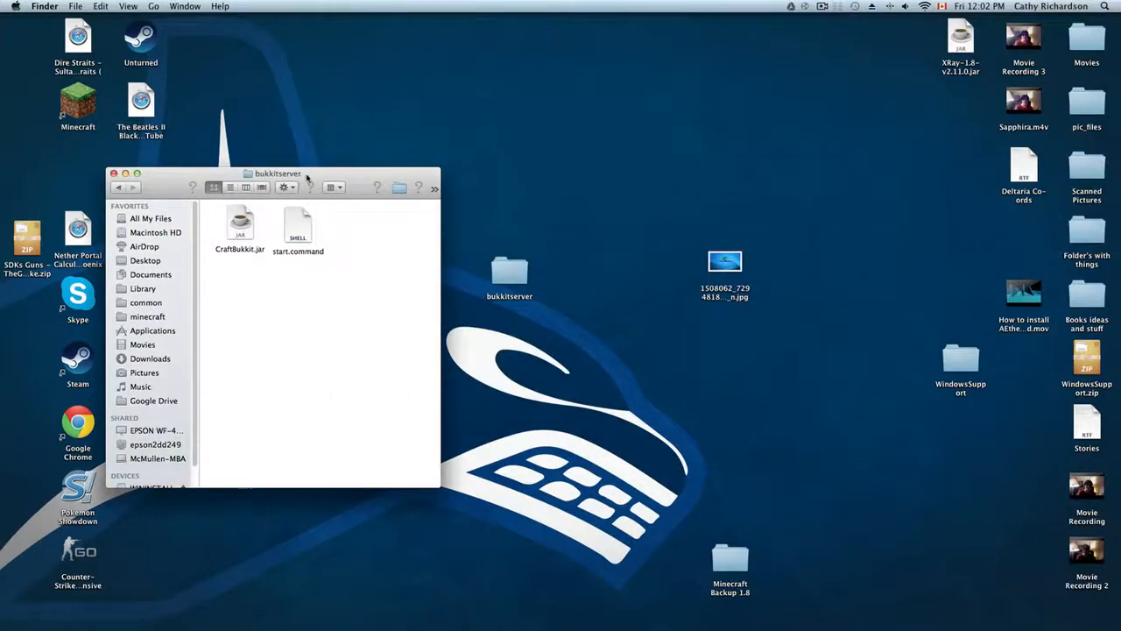
double_click(298, 226)
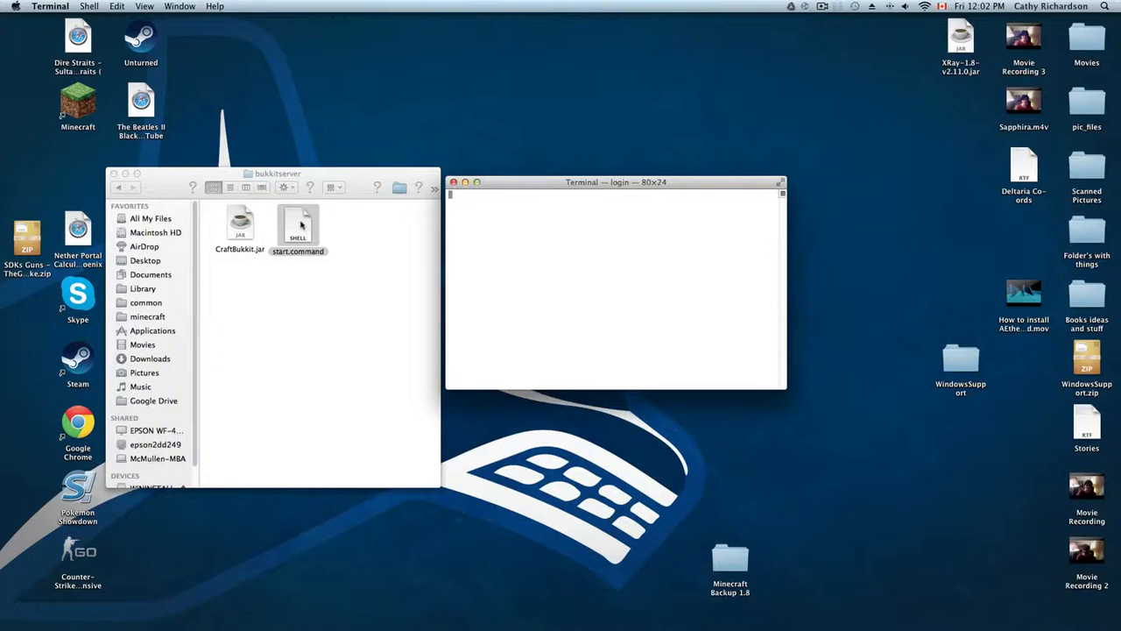
double_click(298, 223)
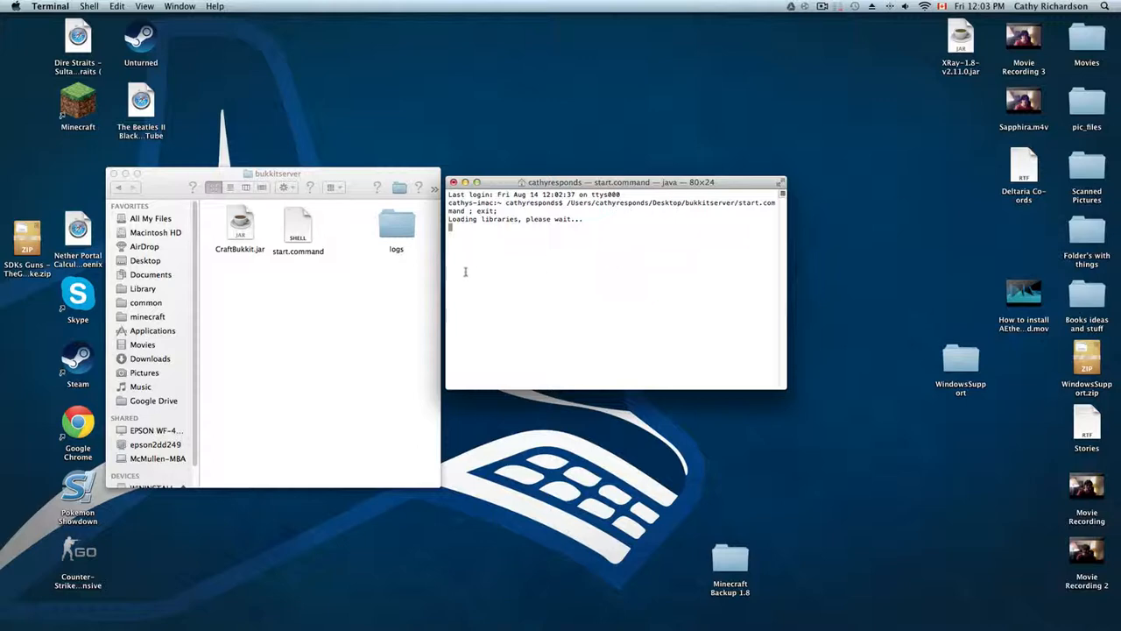
mouse_move(403, 421)
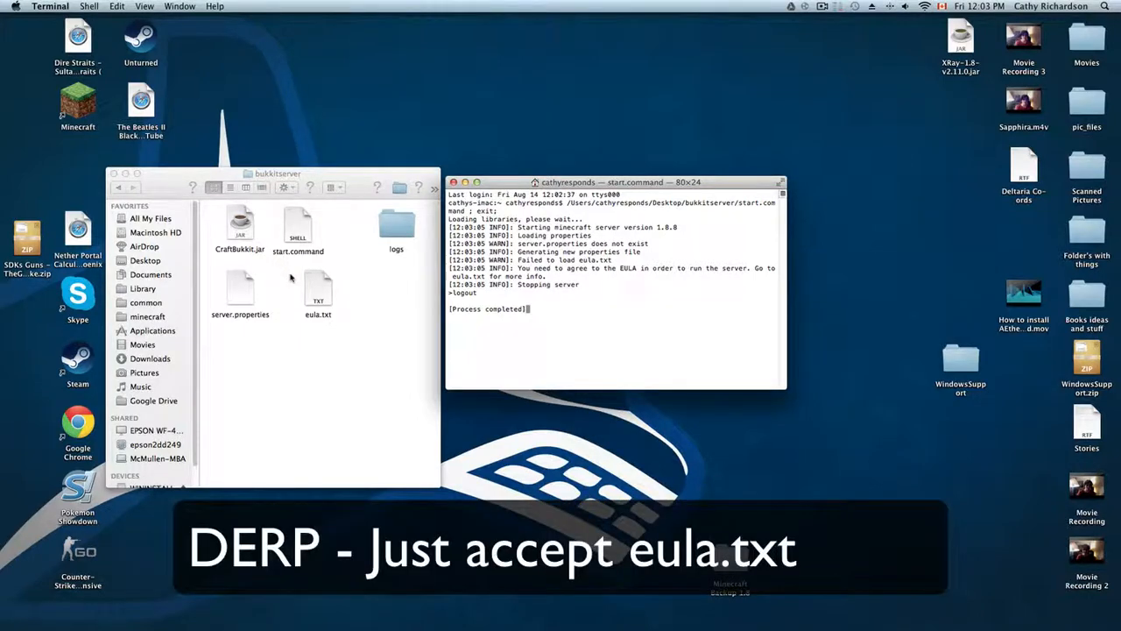
mouse_move(293, 279)
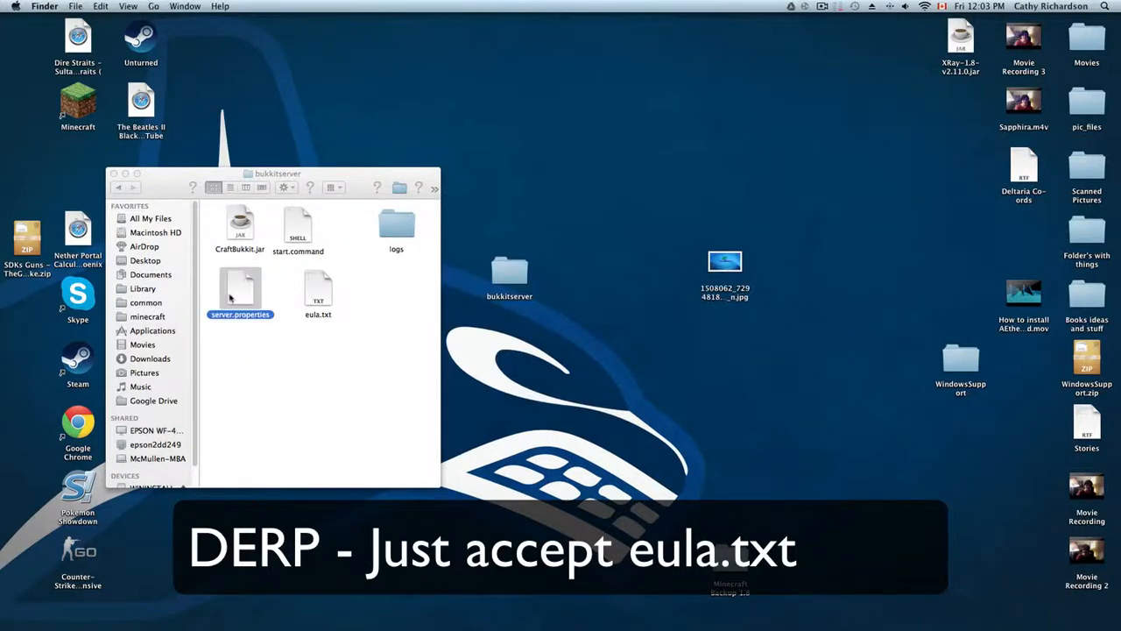
Step: Glance at server.properties, then edit eula.txt selecting the eula=false line to set it true
double_click(239, 289)
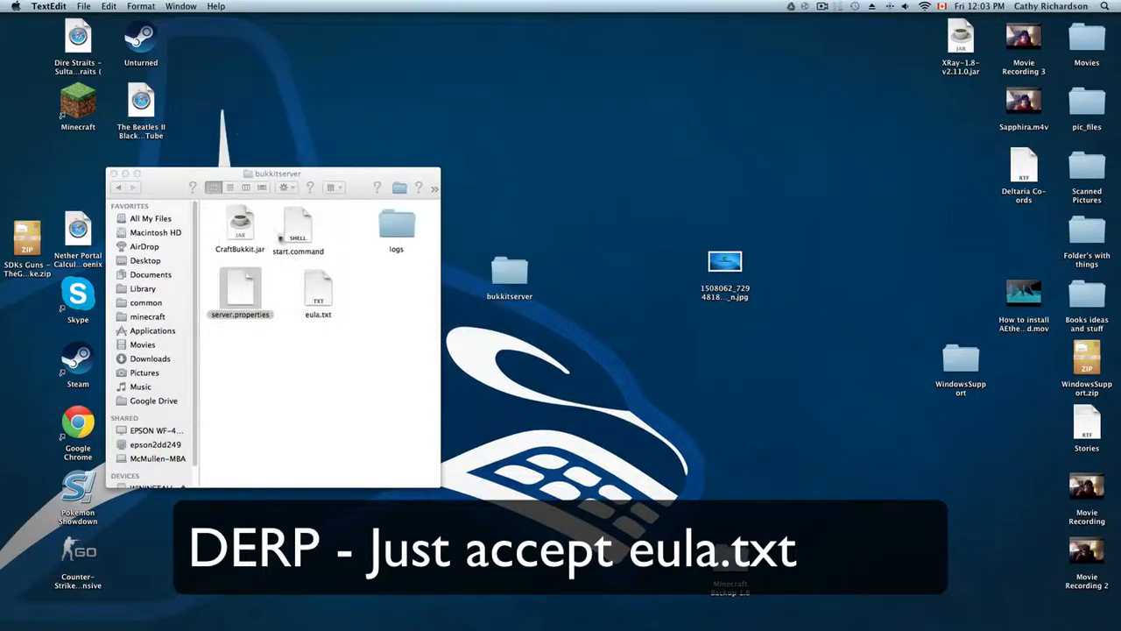
double_click(298, 226)
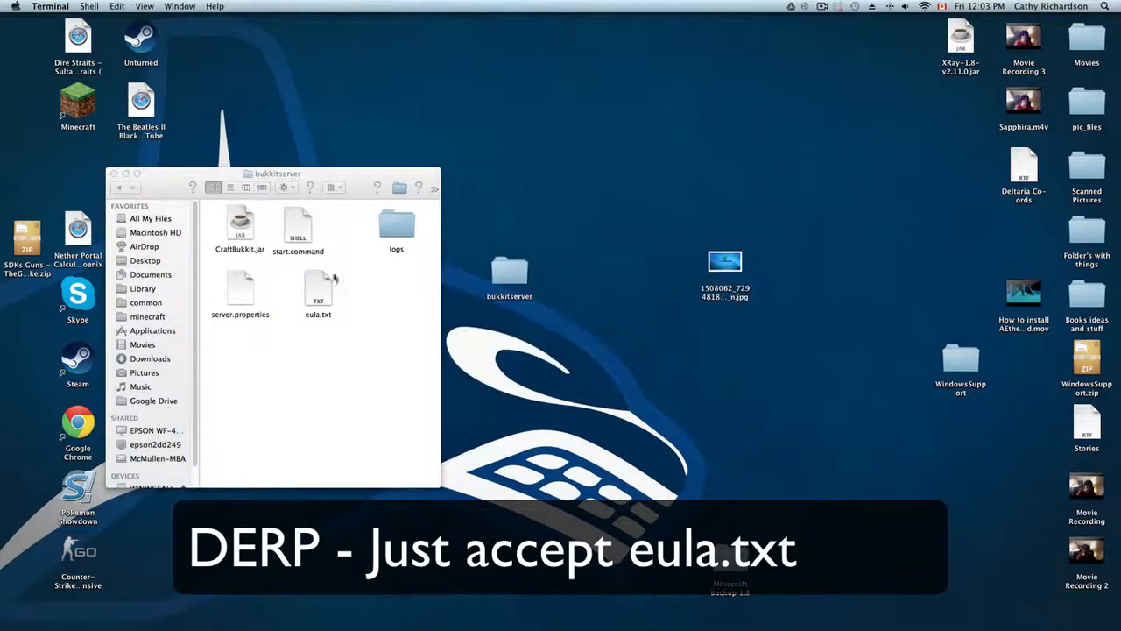
double_click(318, 286)
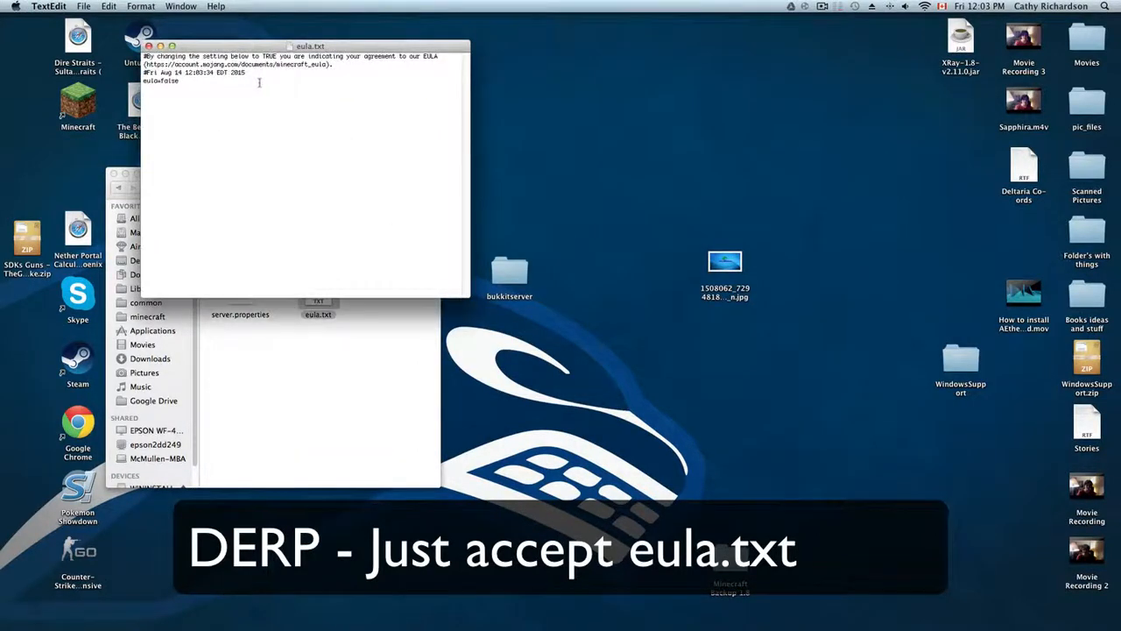
left_click_drag(310, 46, 676, 145)
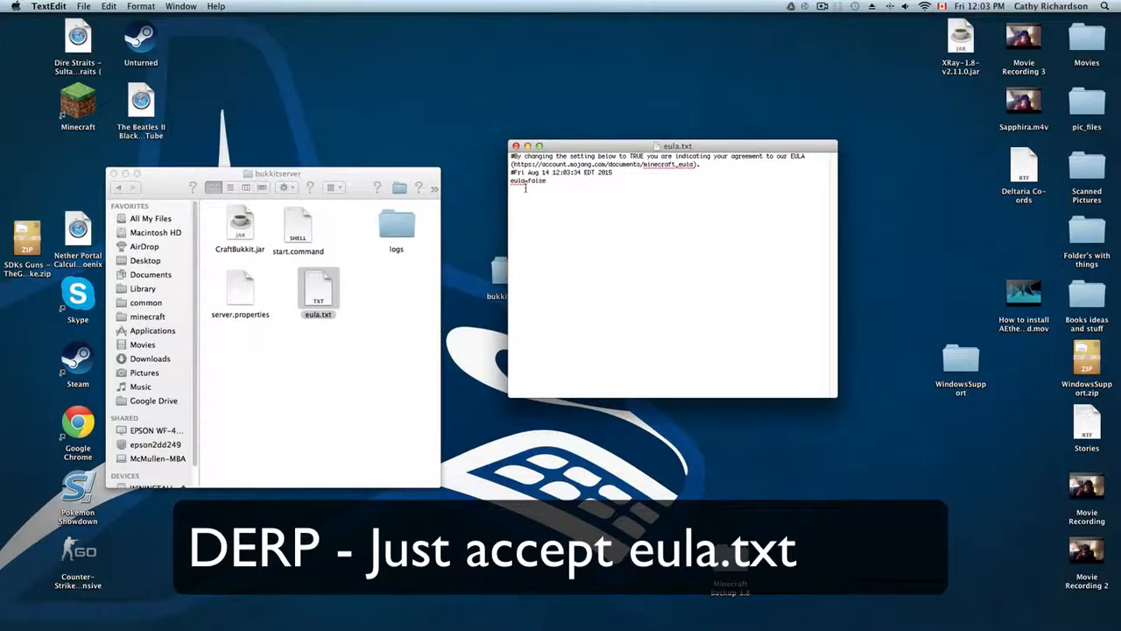
triple_click(528, 181)
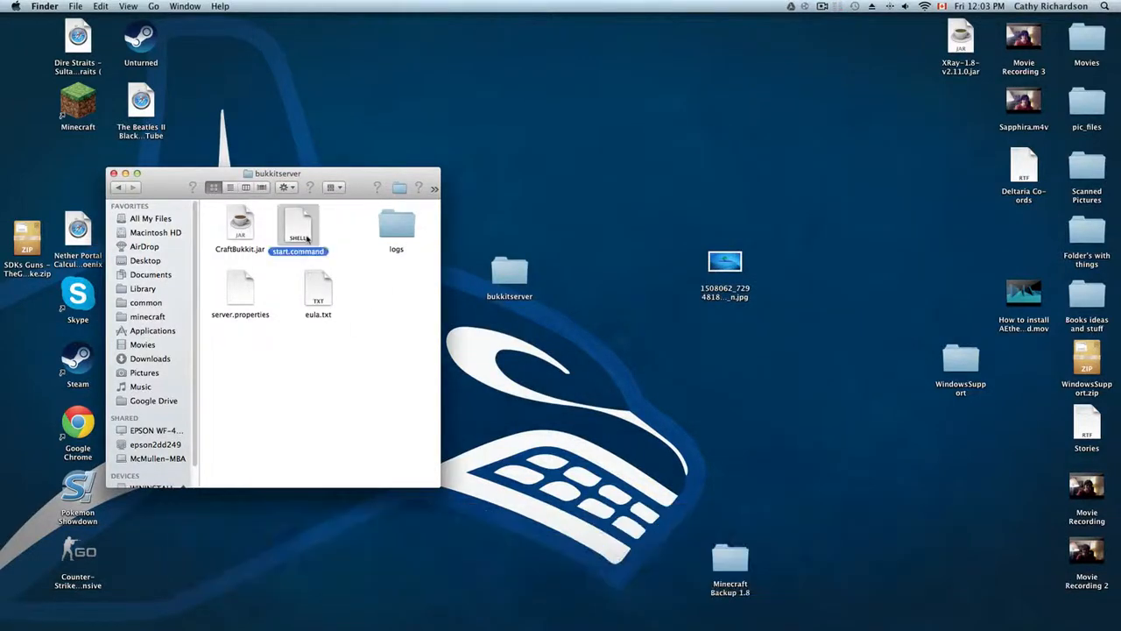
Step: Run start.command through world generation, stop the server and close its console window
double_click(298, 228)
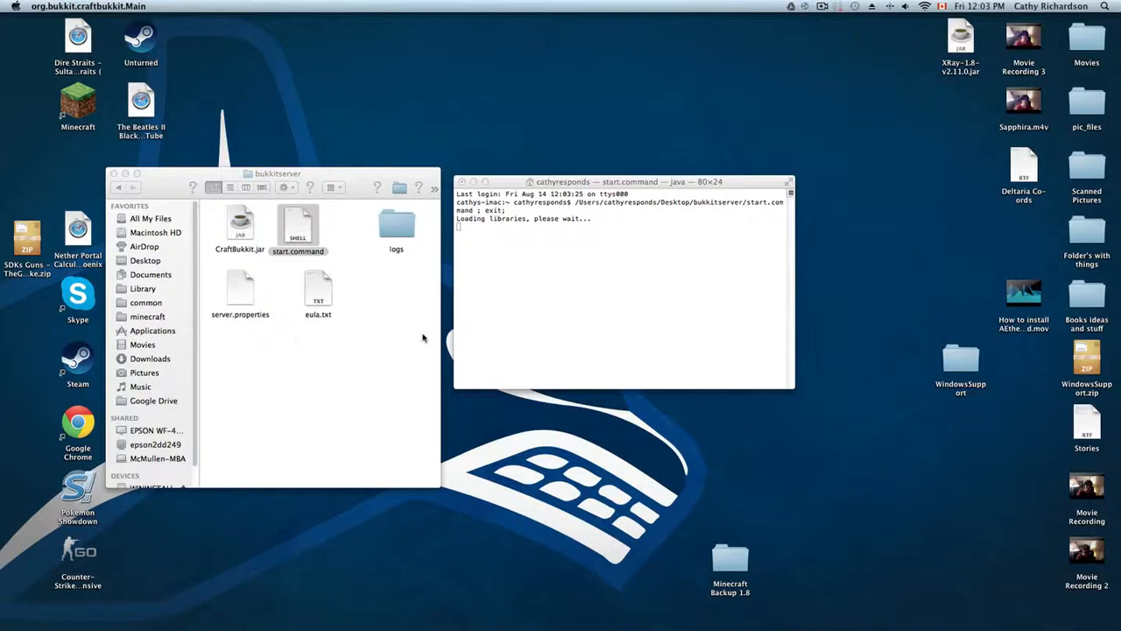
left_click(622, 280)
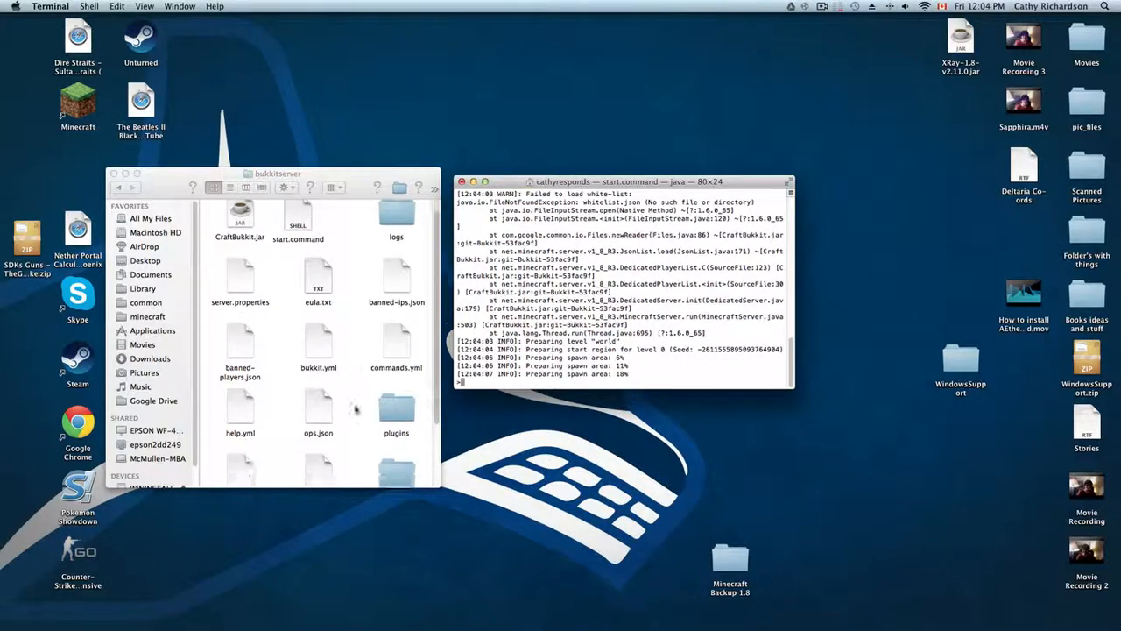
scroll("down", 3)
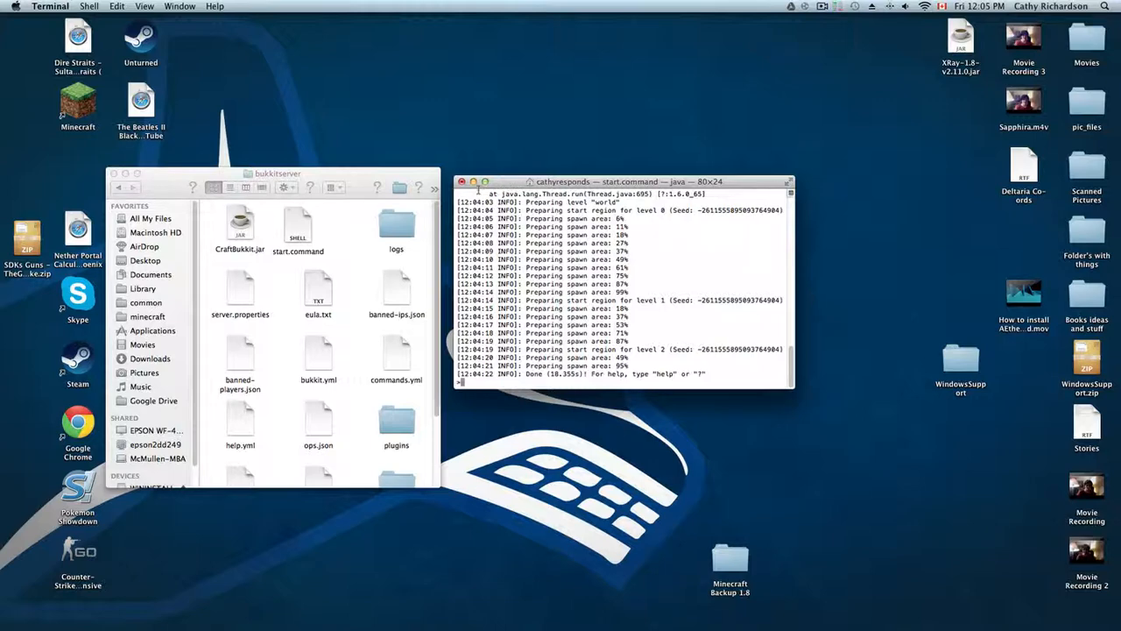
type("stop")
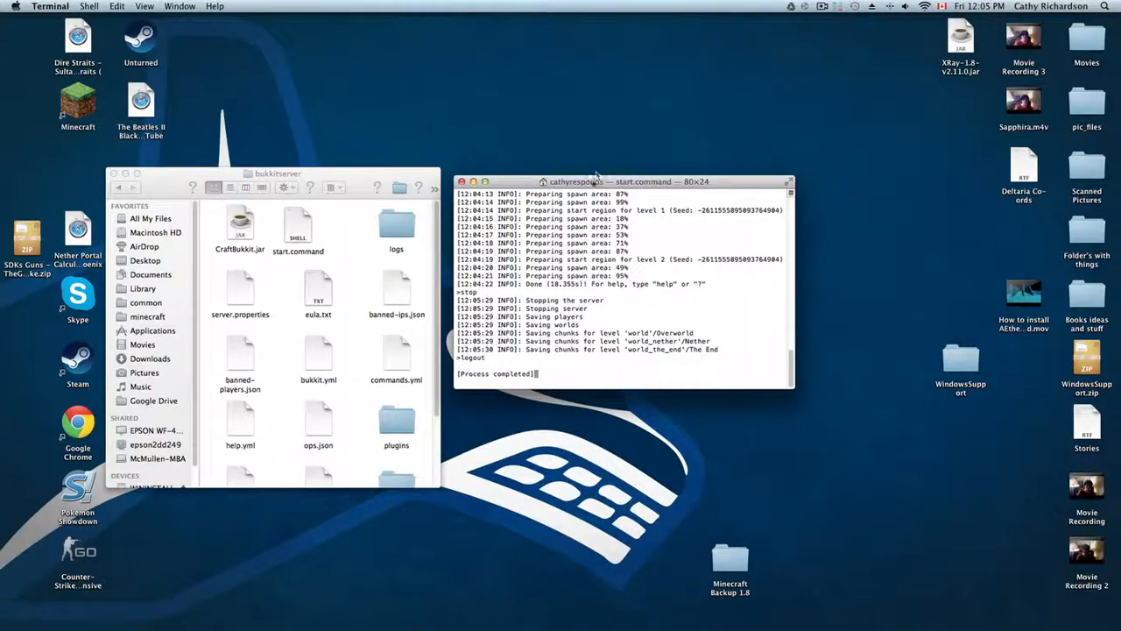
left_click(461, 181)
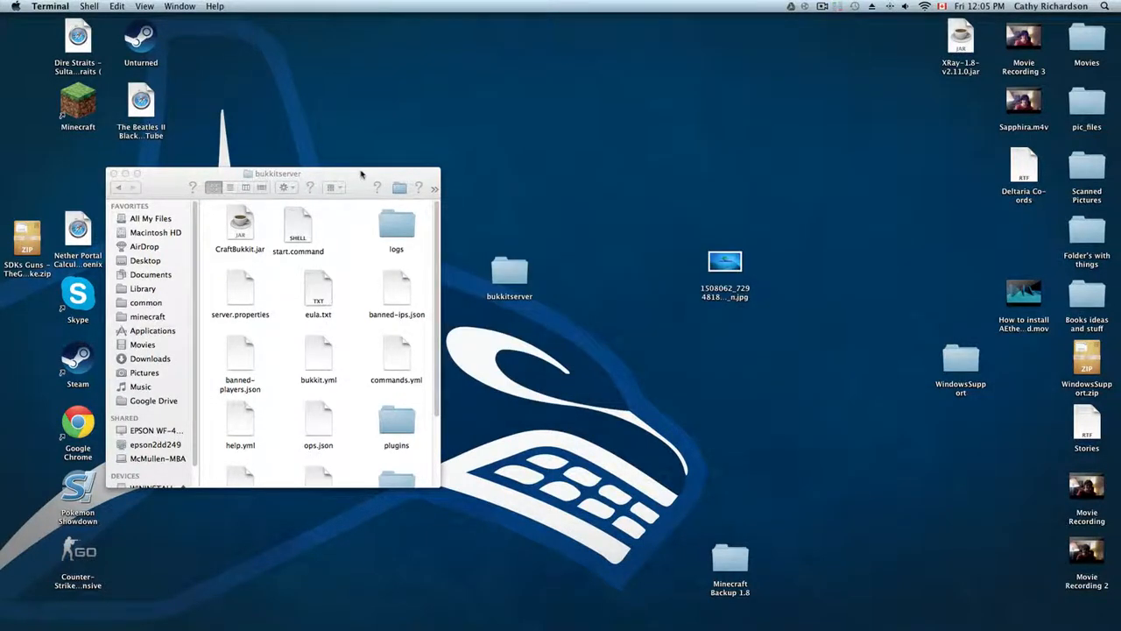